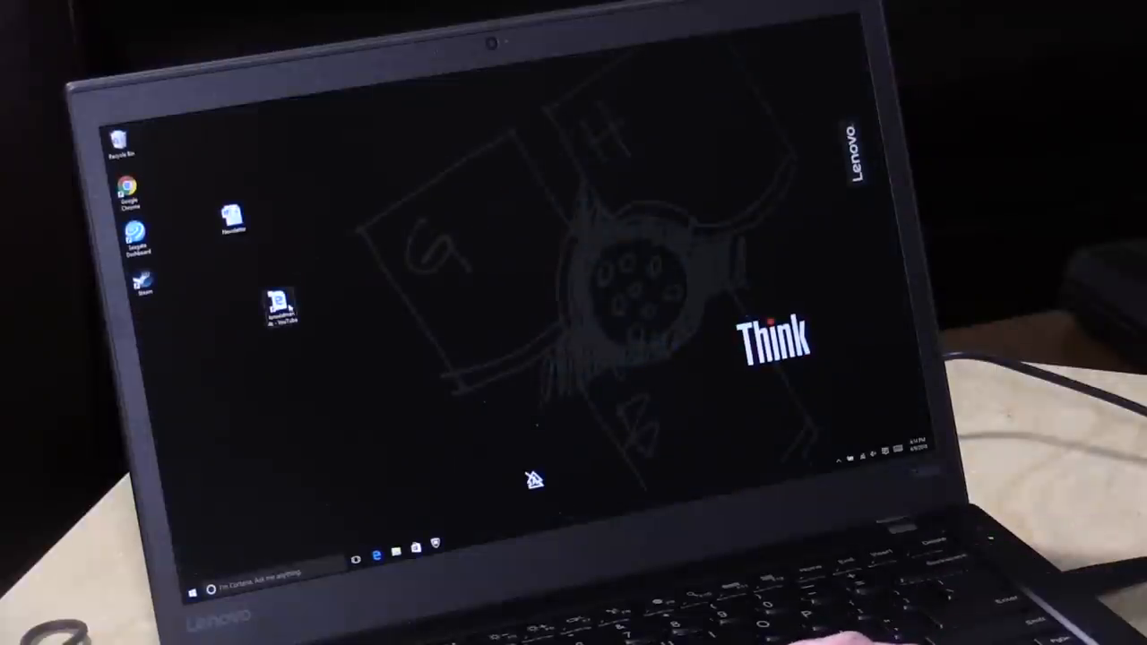
Launch Chrome from the desktop and load the NYT article 'Primary Process Is Seen as in Conflict With Democracy'
double_click(280, 304)
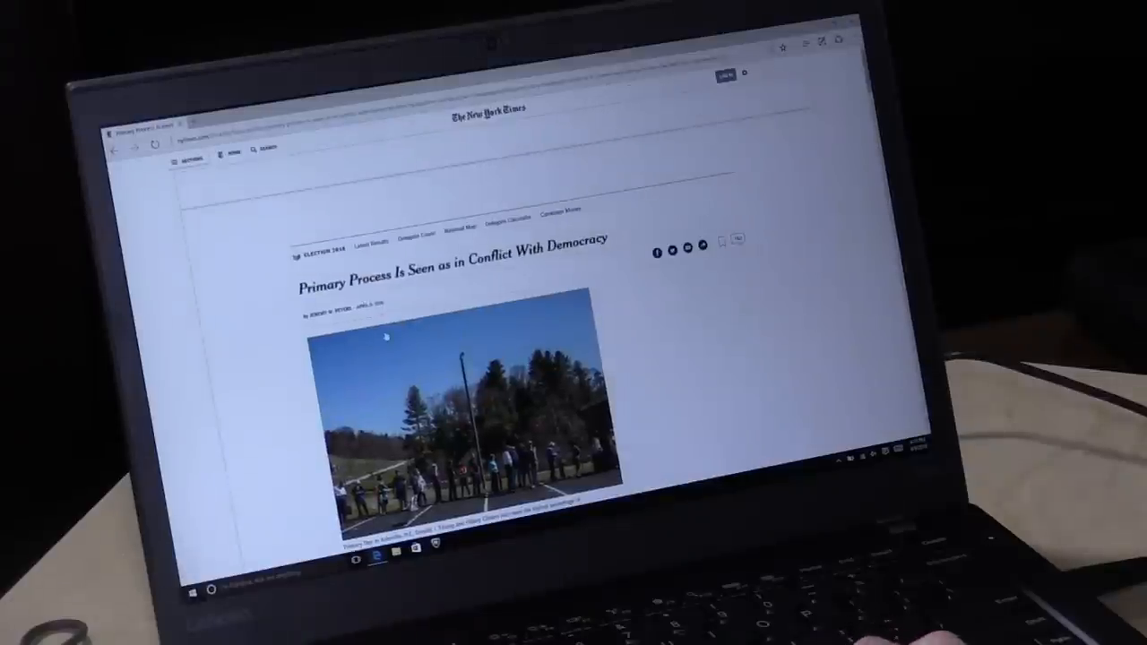
scroll("down", 3)
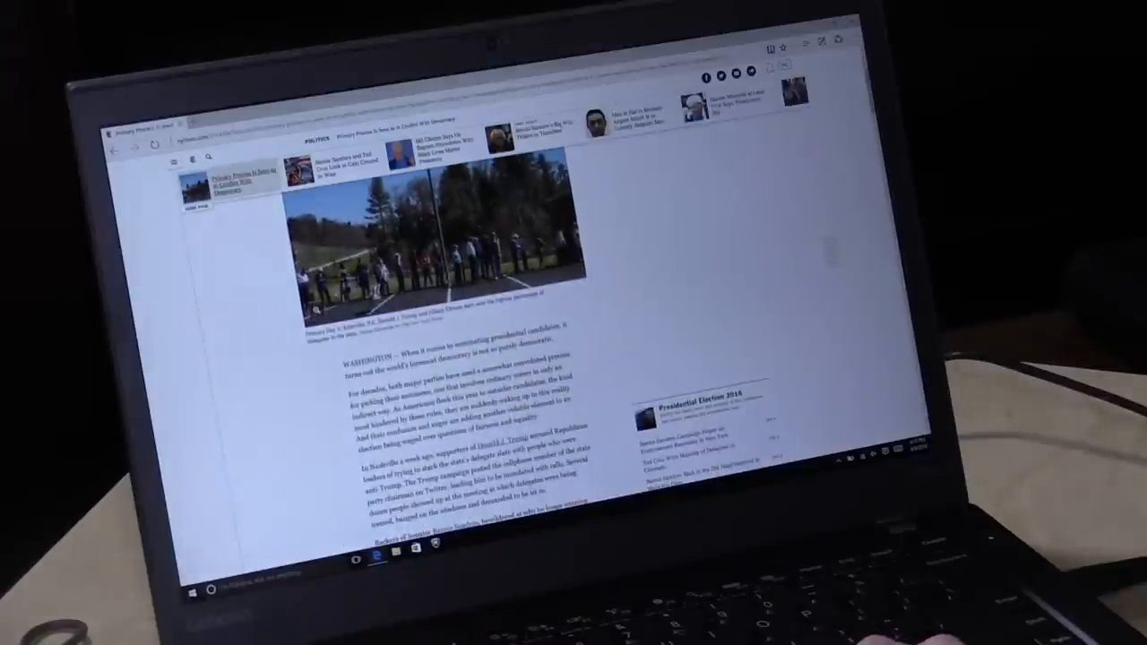
scroll("down", 3)
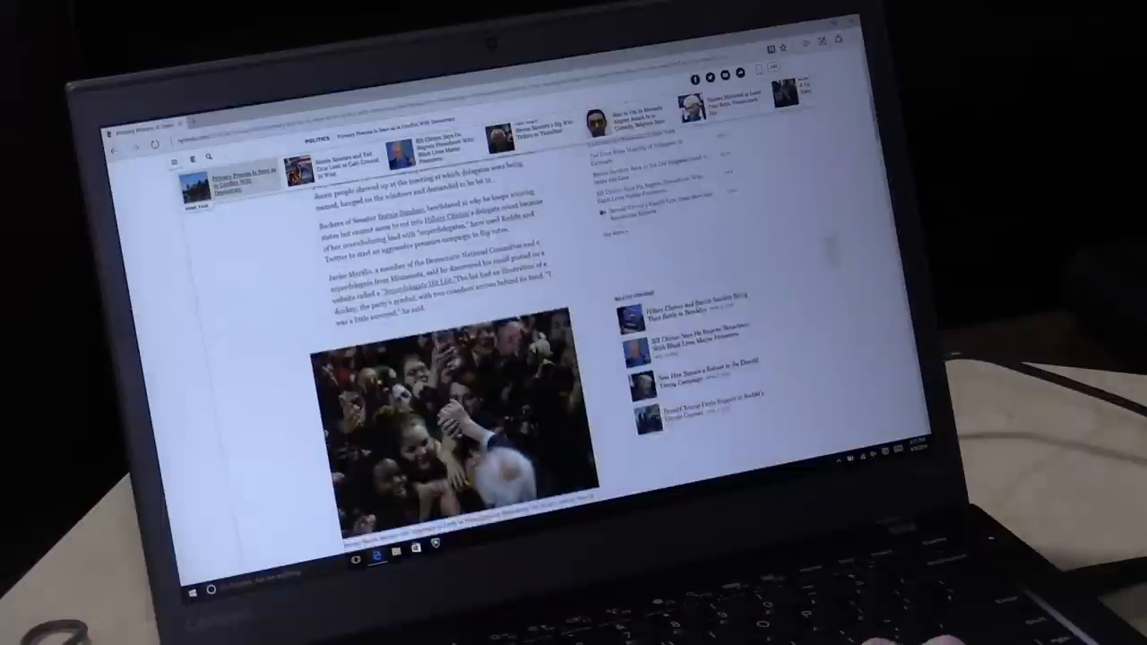
scroll("up", 3)
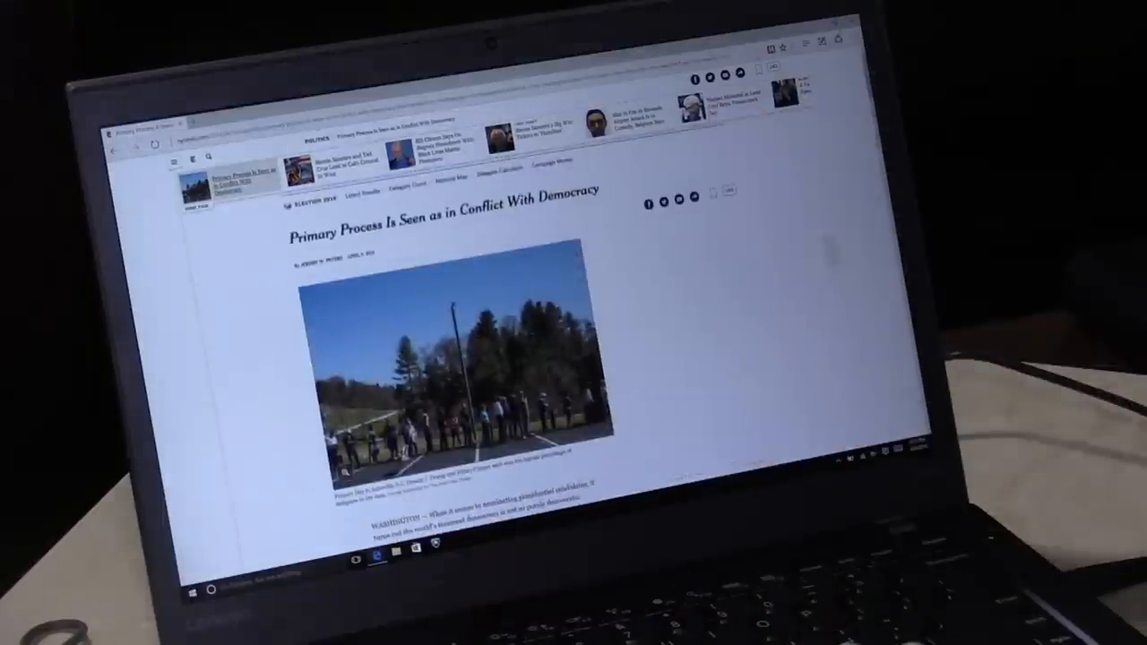
scroll("down", 3)
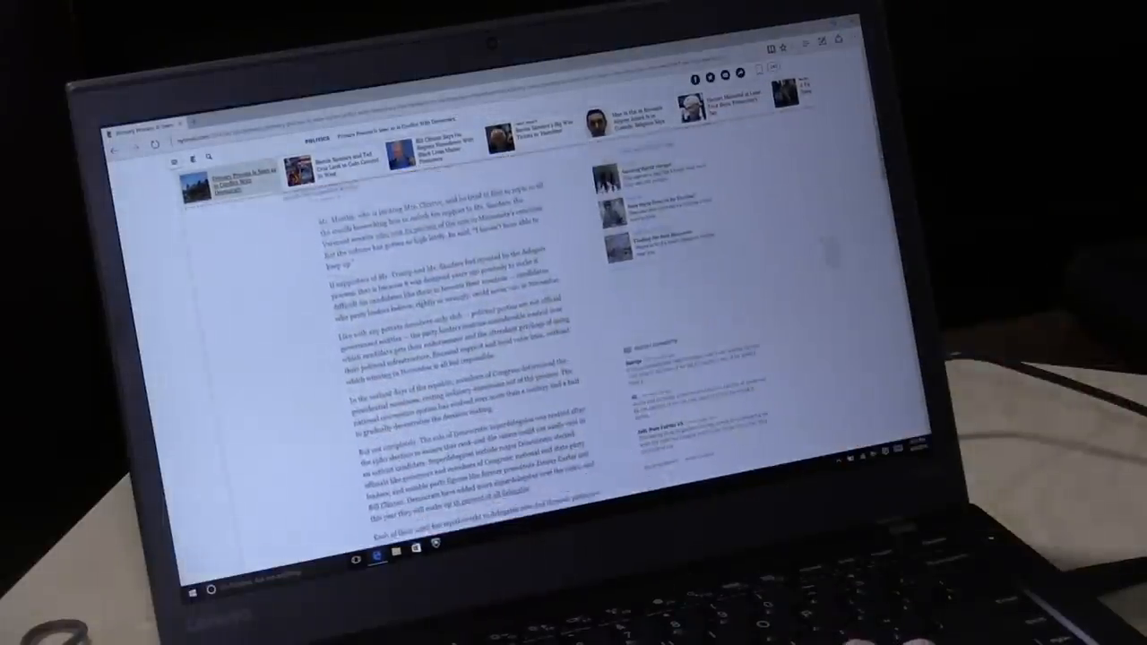
scroll("down", 3)
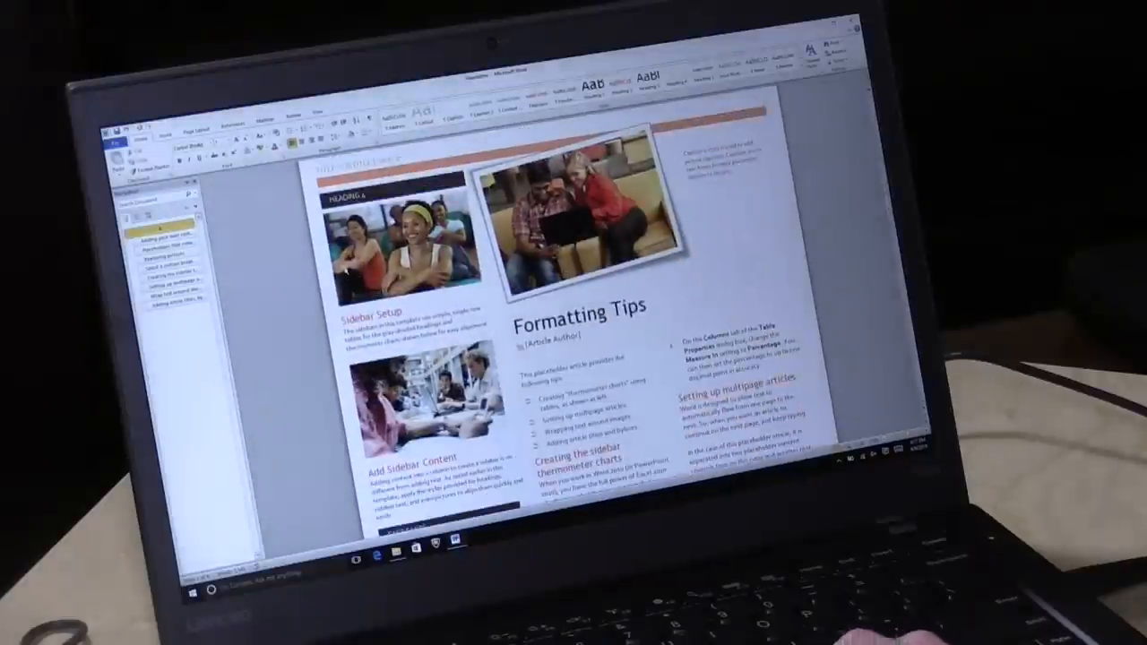
Scroll down through the photo-heavy newsletter template to its 'How to Use This Template' page
scroll("down", 3)
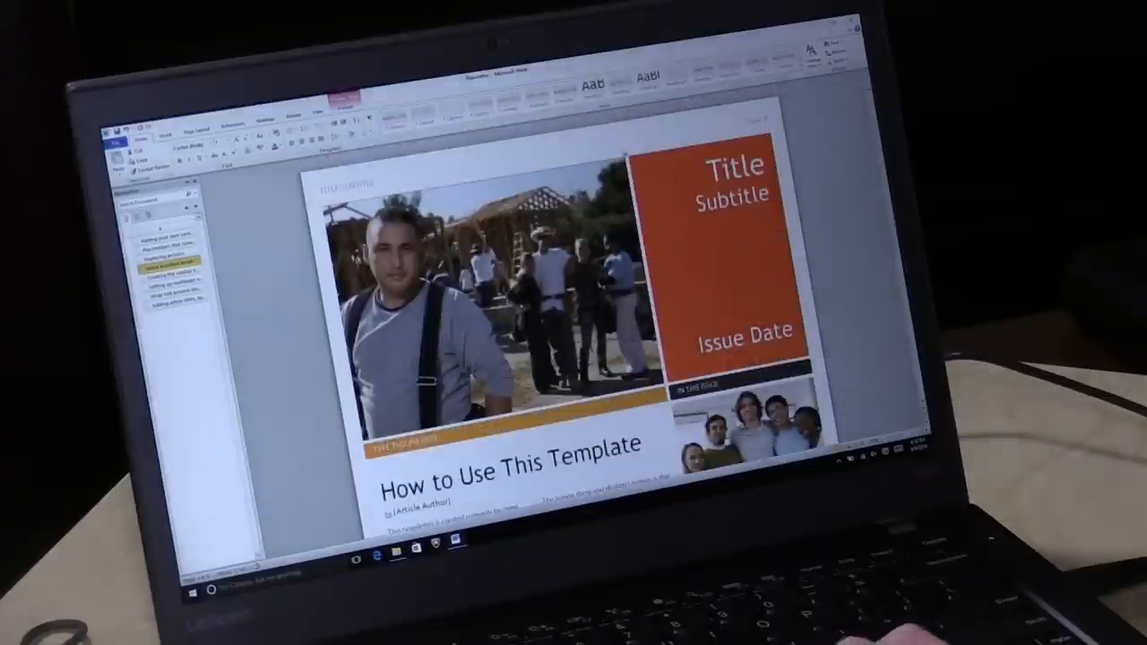
scroll("down", 3)
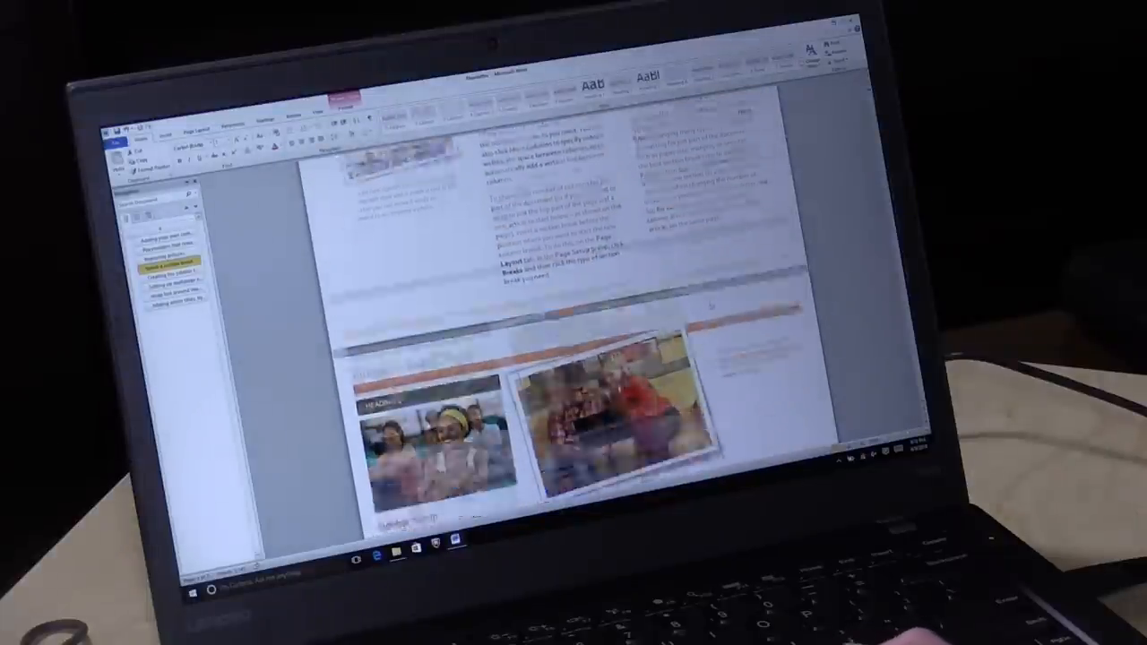